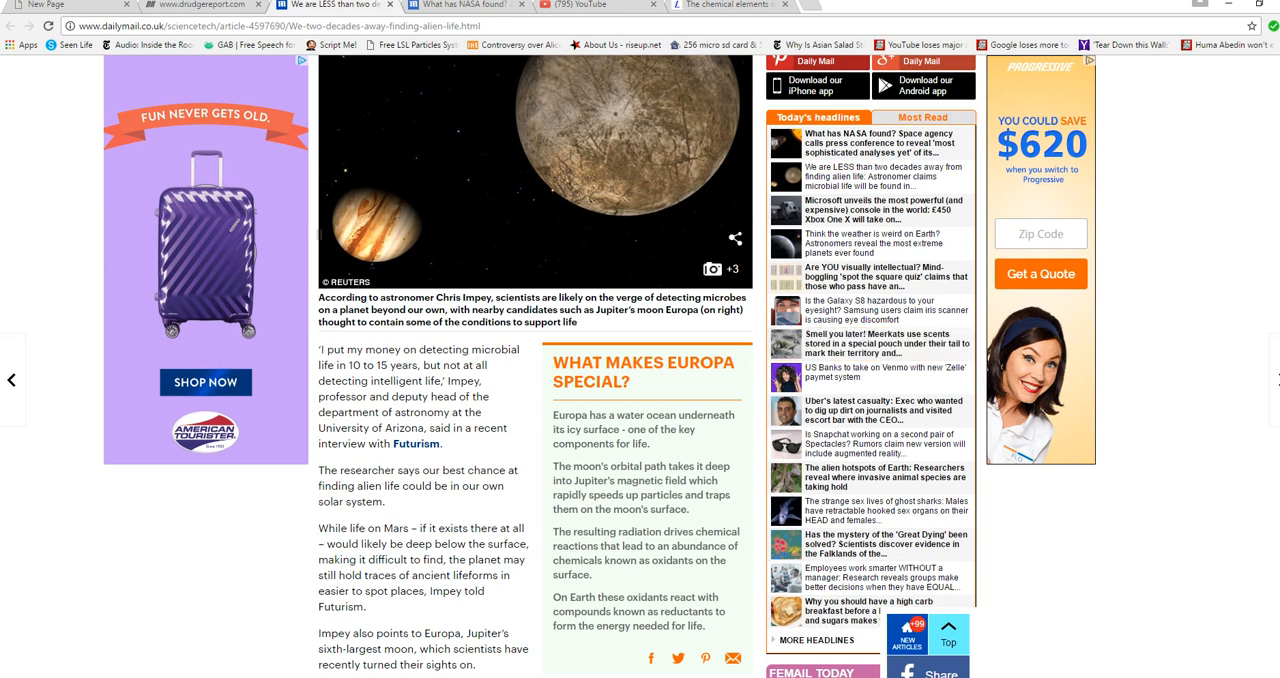
Step: Scroll through the alien-life article, then switch to the Lenntech chemical elements tab
scroll("up", 3)
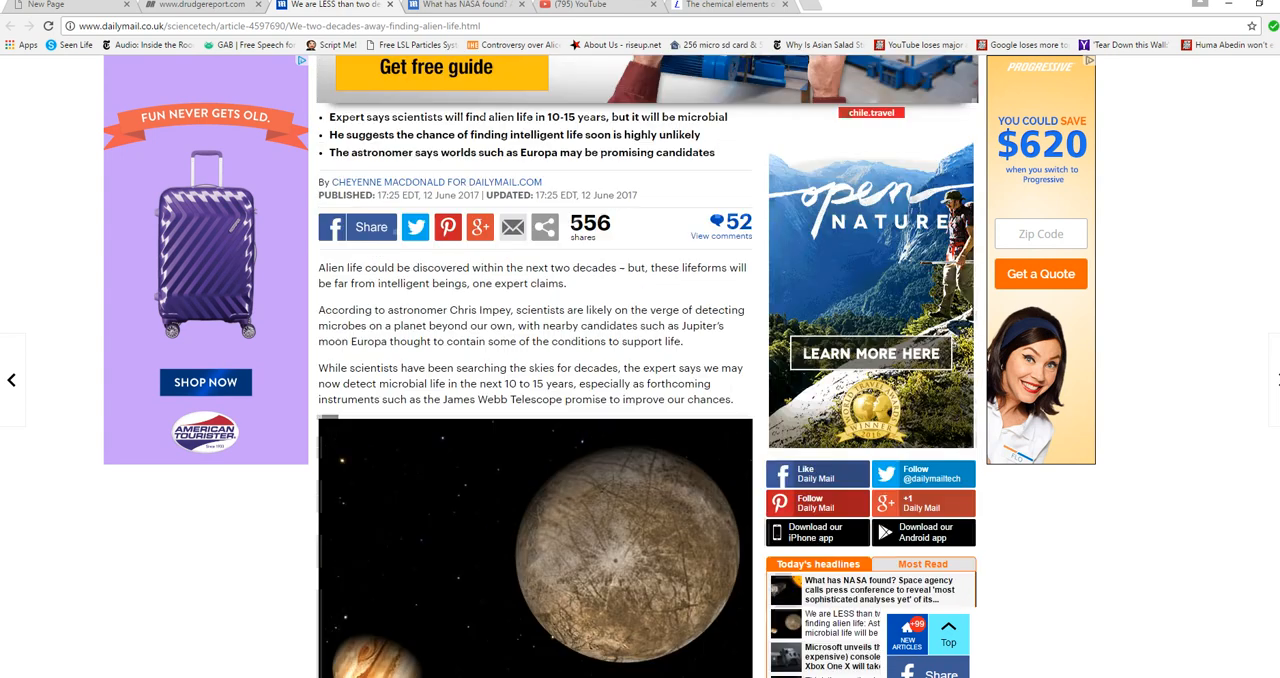
scroll("down", 3)
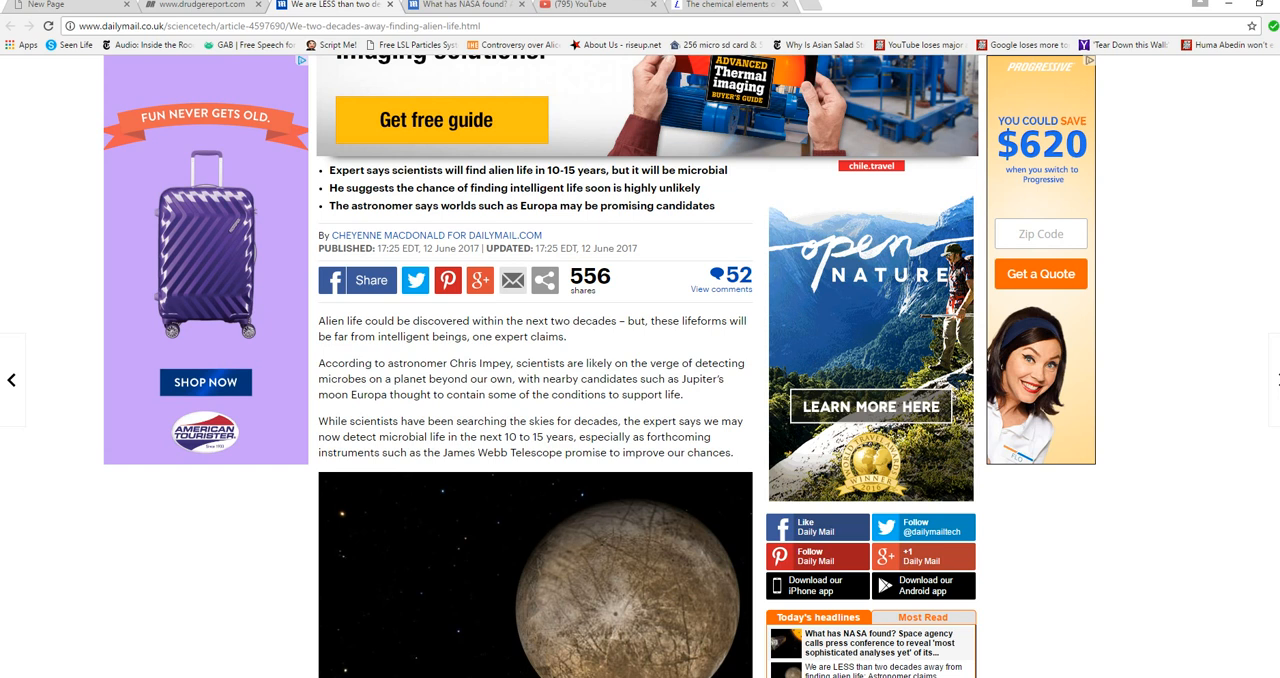
scroll("up", 3)
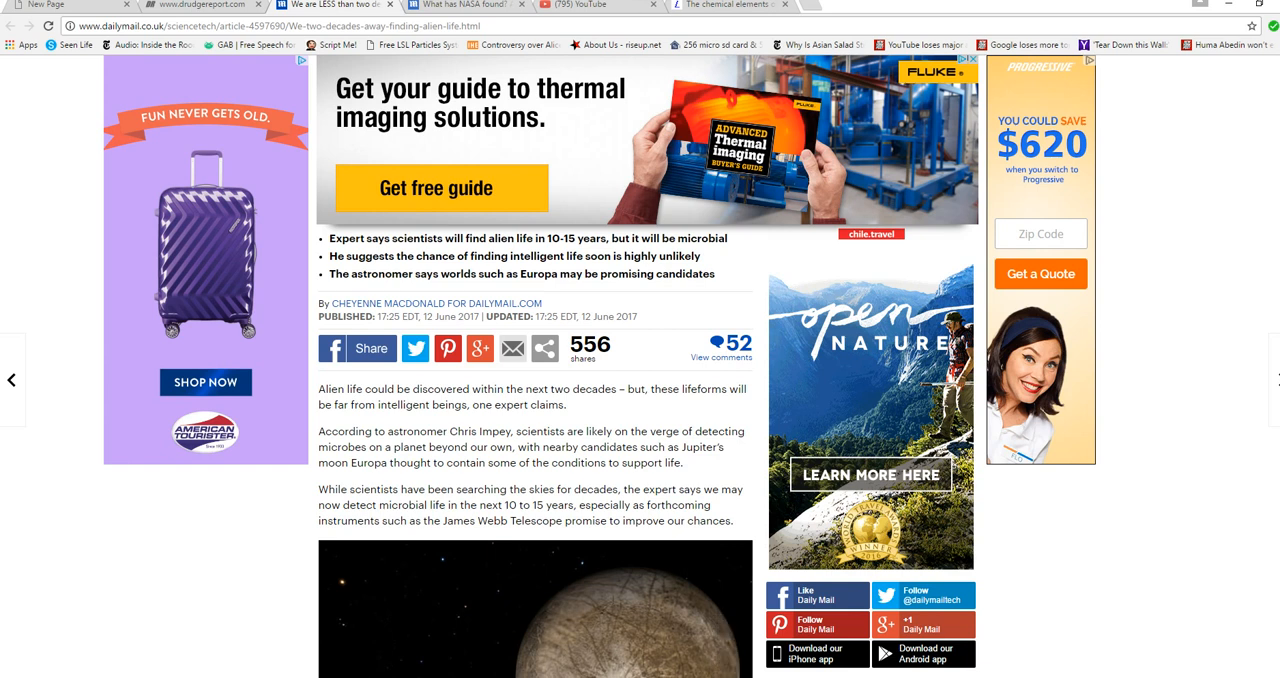
mouse_move(728, 4)
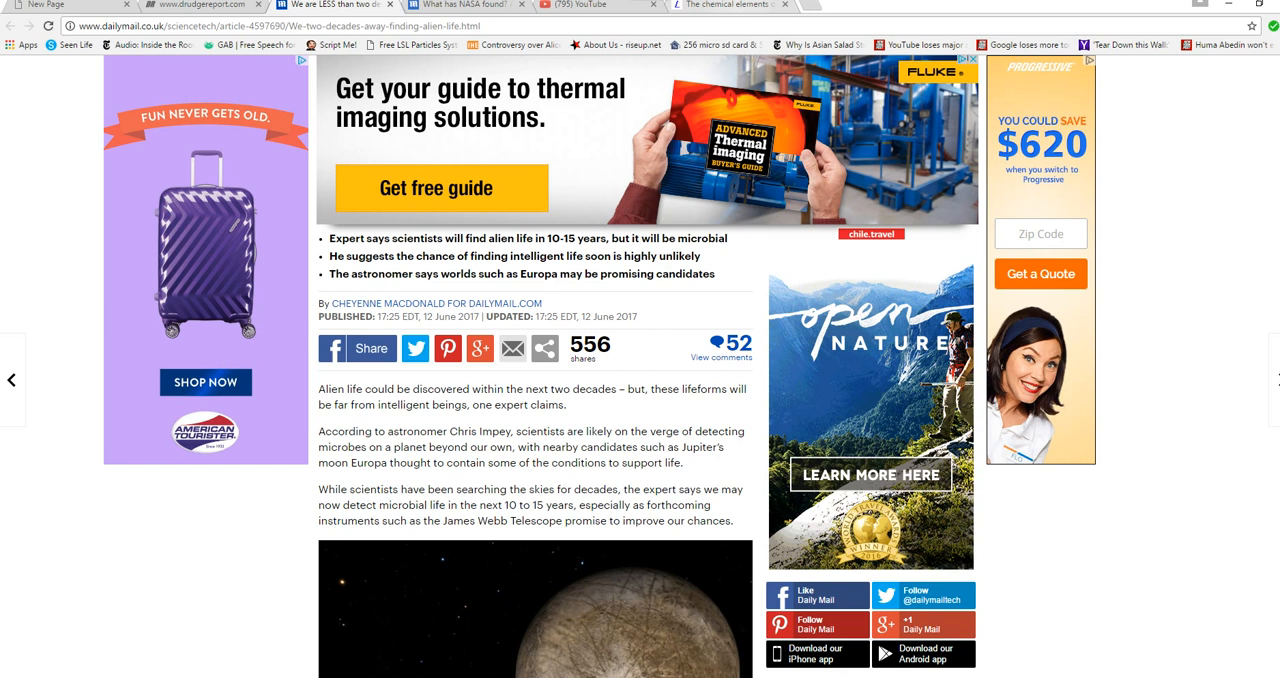
left_click(730, 4)
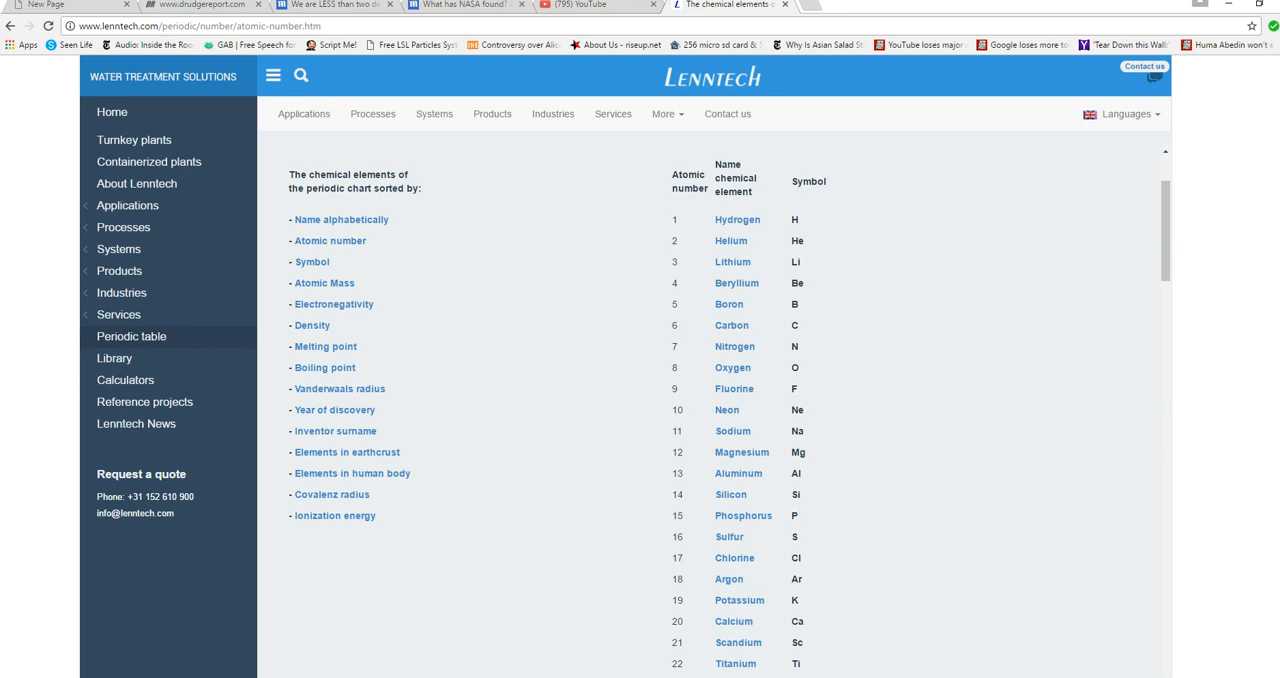
Step: Scroll the element list down past bromine and back up to the Hydrogen heading
scroll("down", 3)
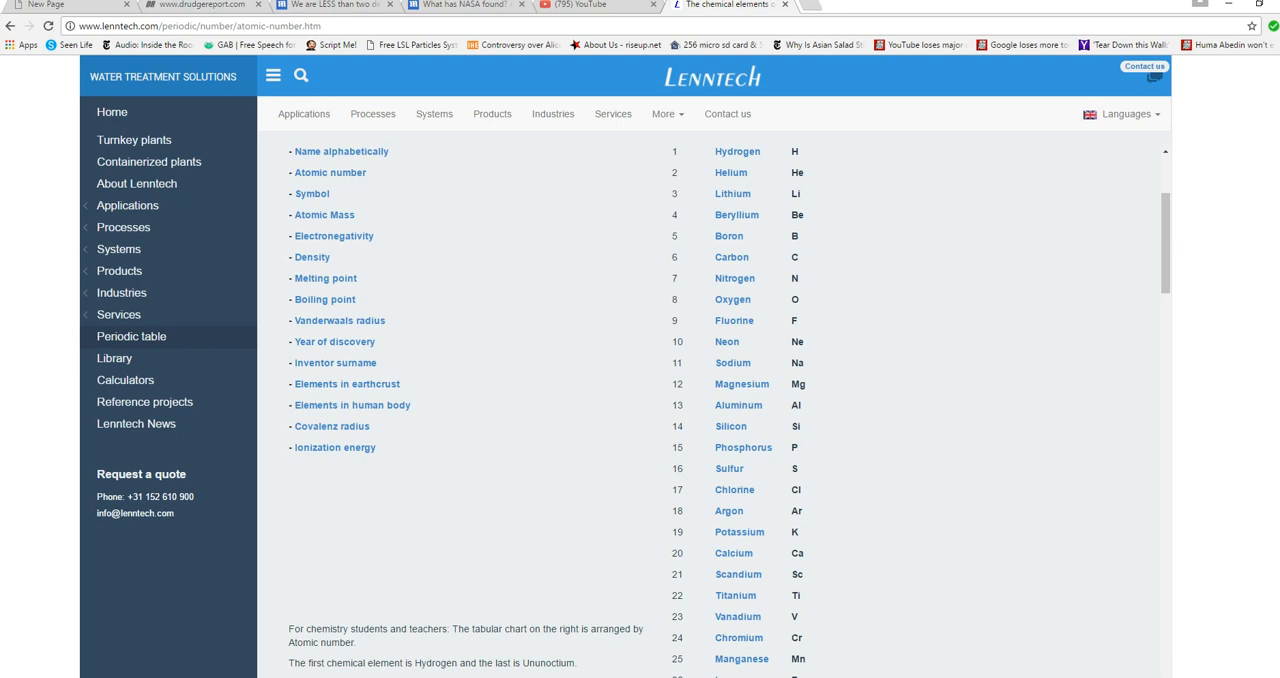
scroll("down", 3)
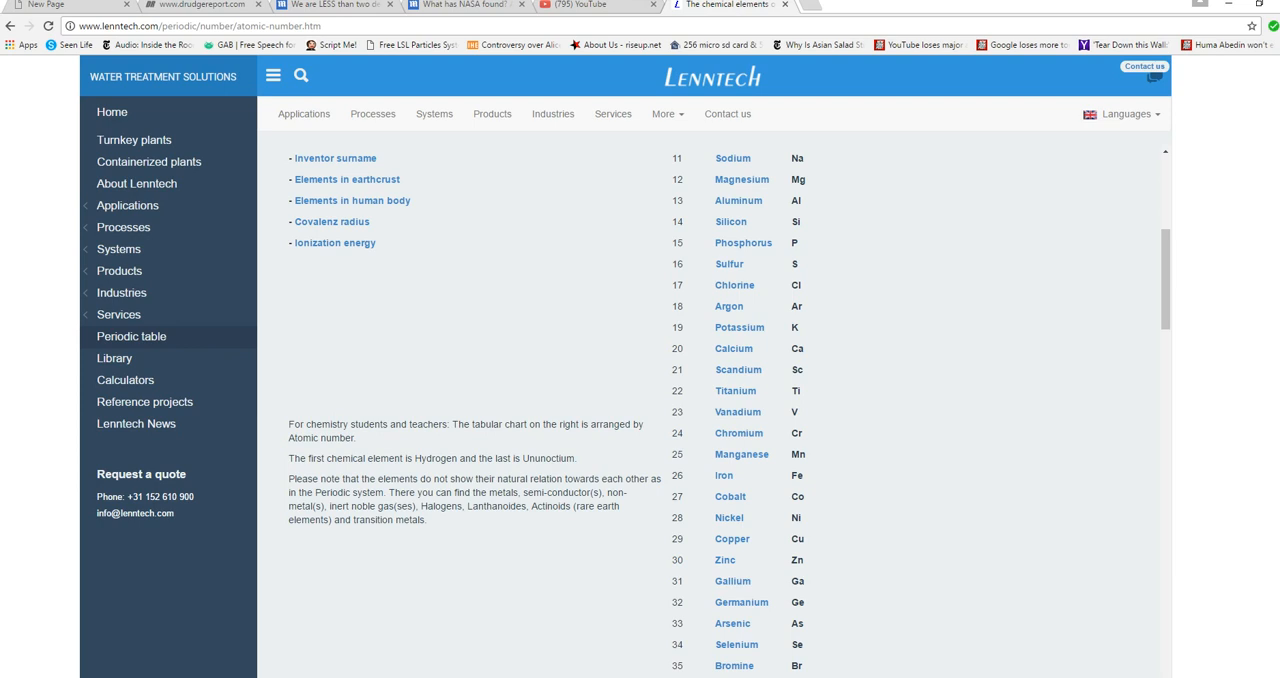
scroll("up", 3)
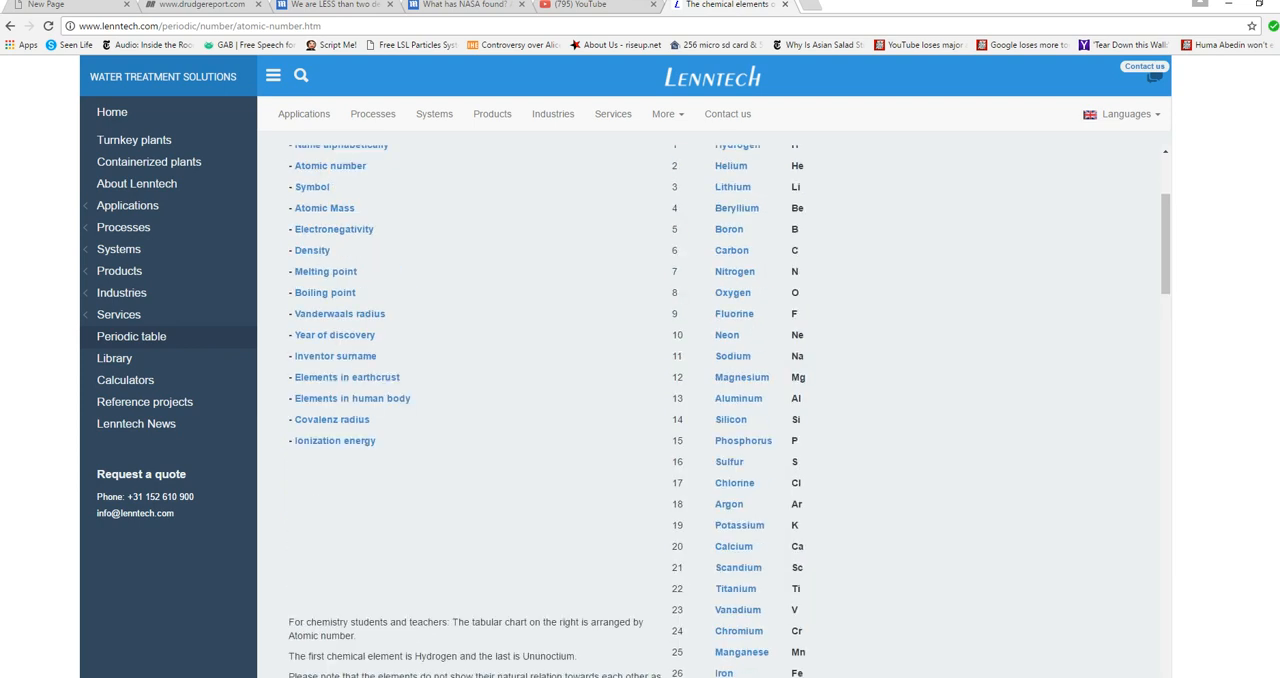
scroll("up", 3)
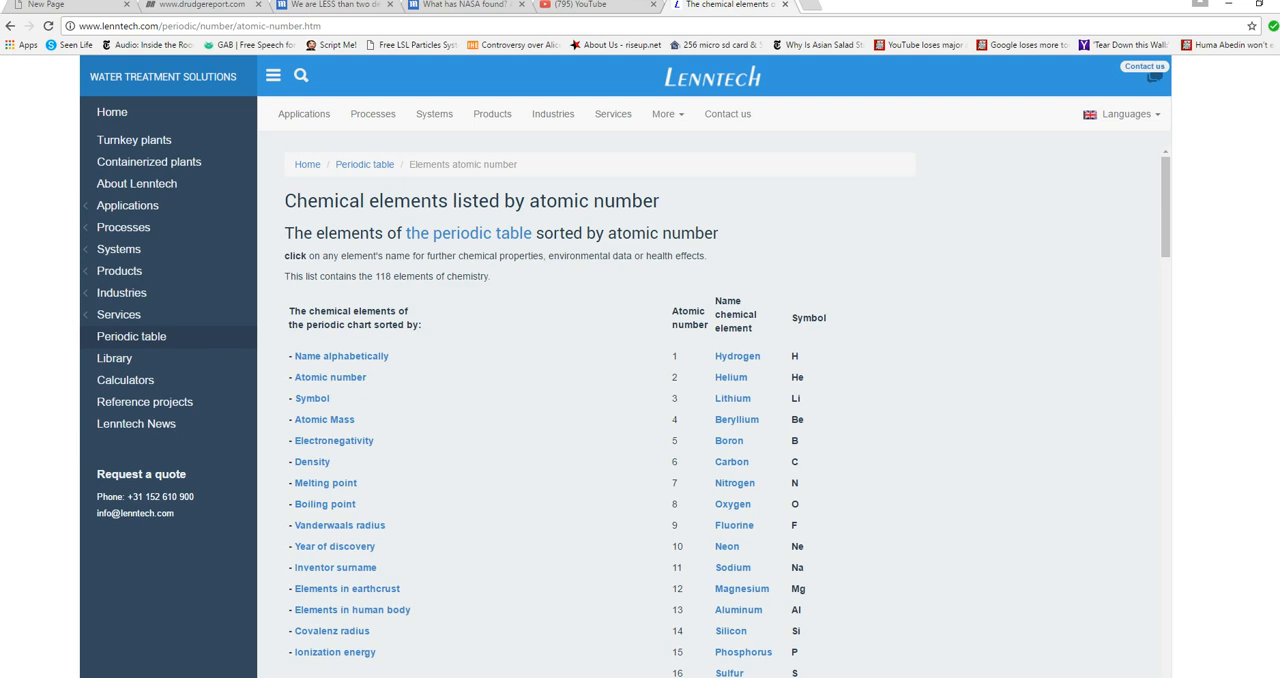
scroll("down", 3)
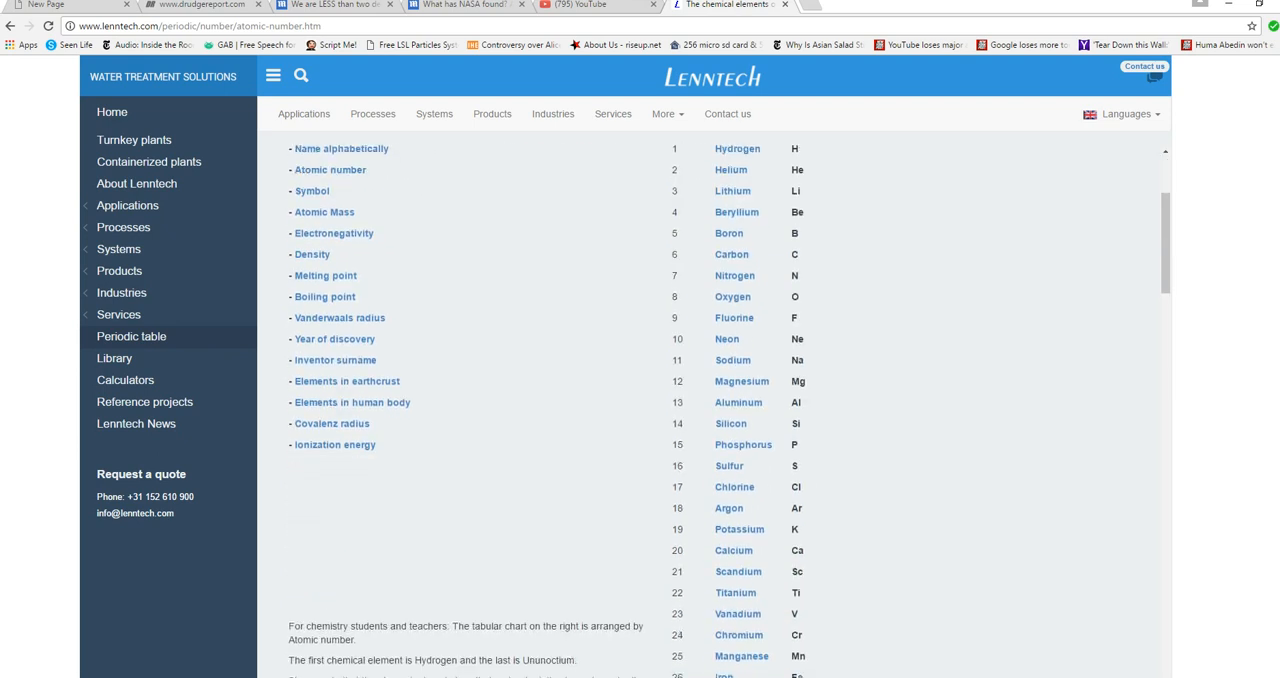
scroll("down", 3)
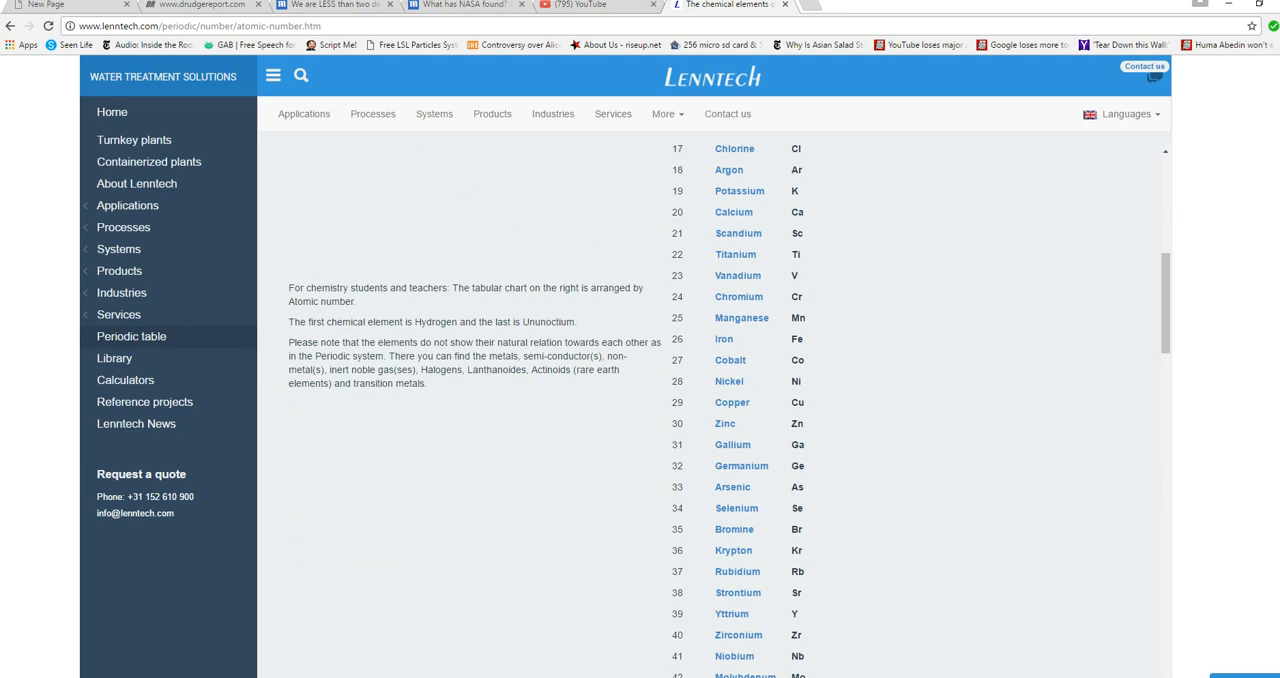
scroll("down", 3)
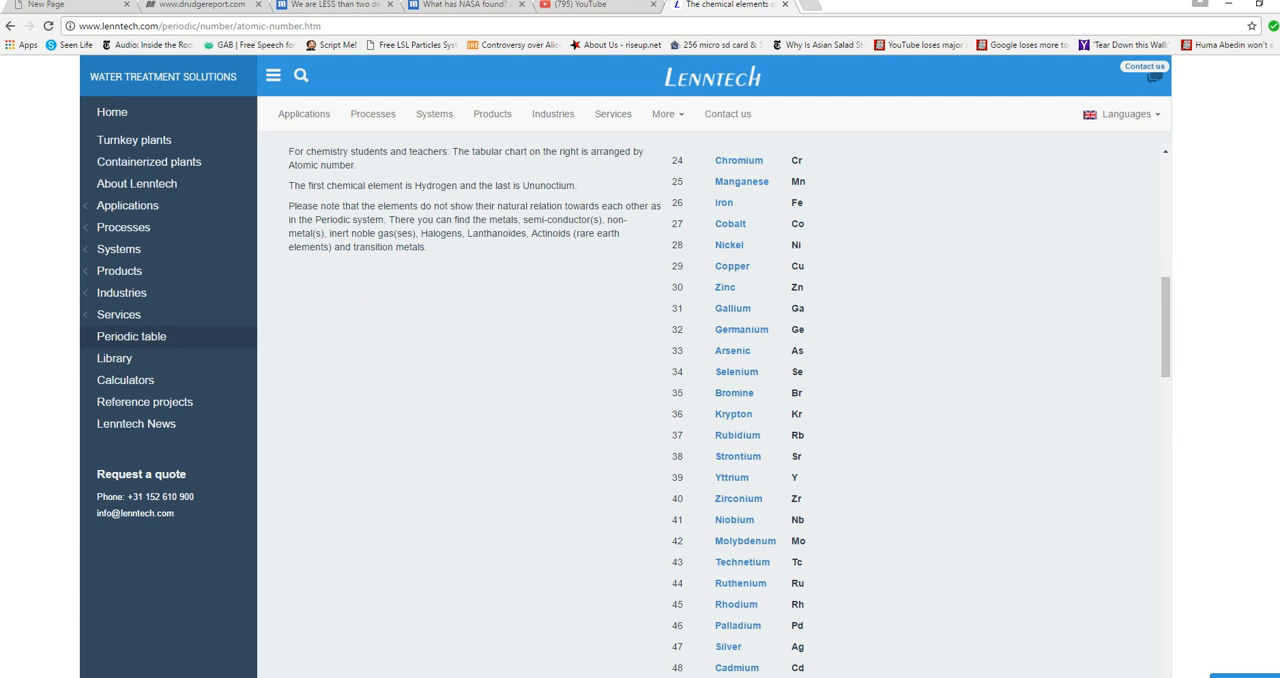
scroll("down", 3)
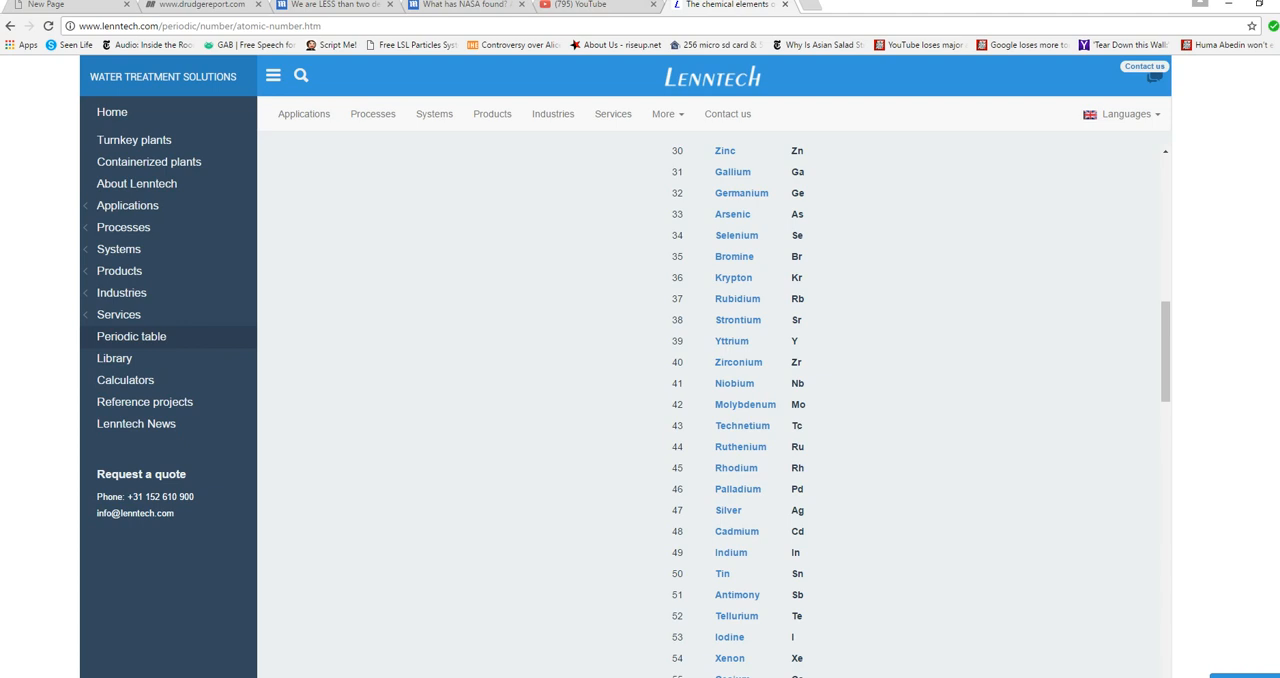
scroll("up", 3)
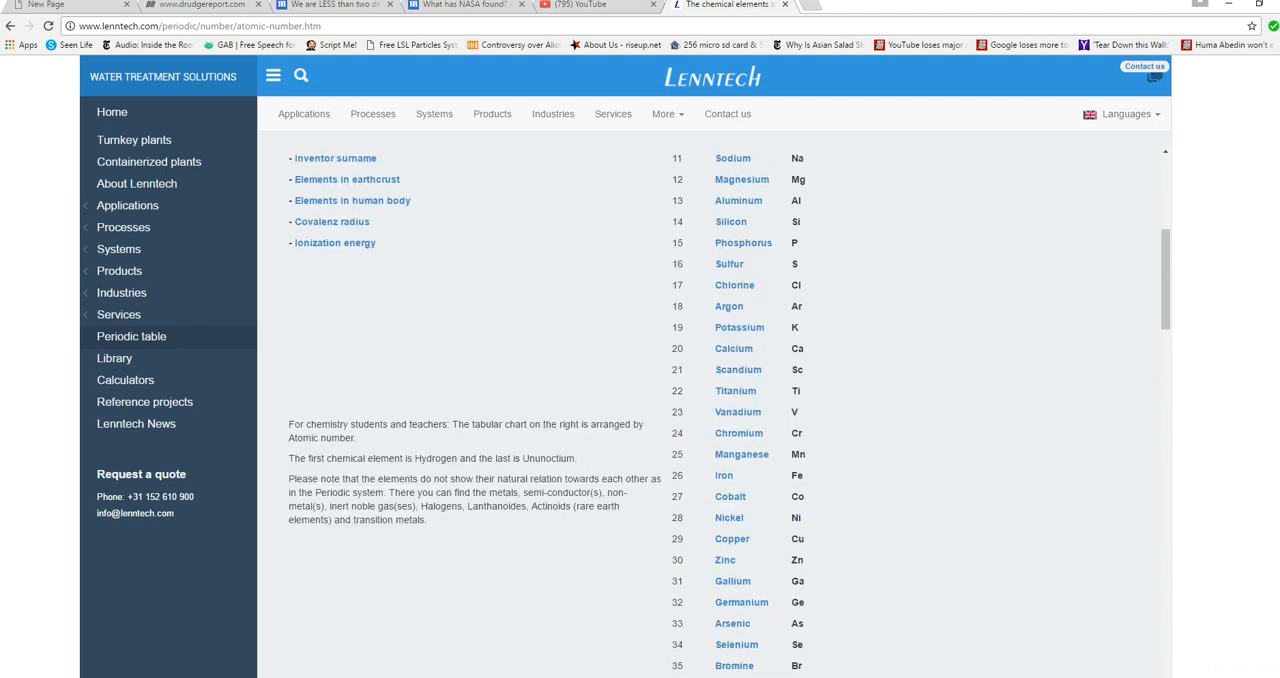
scroll("up", 3)
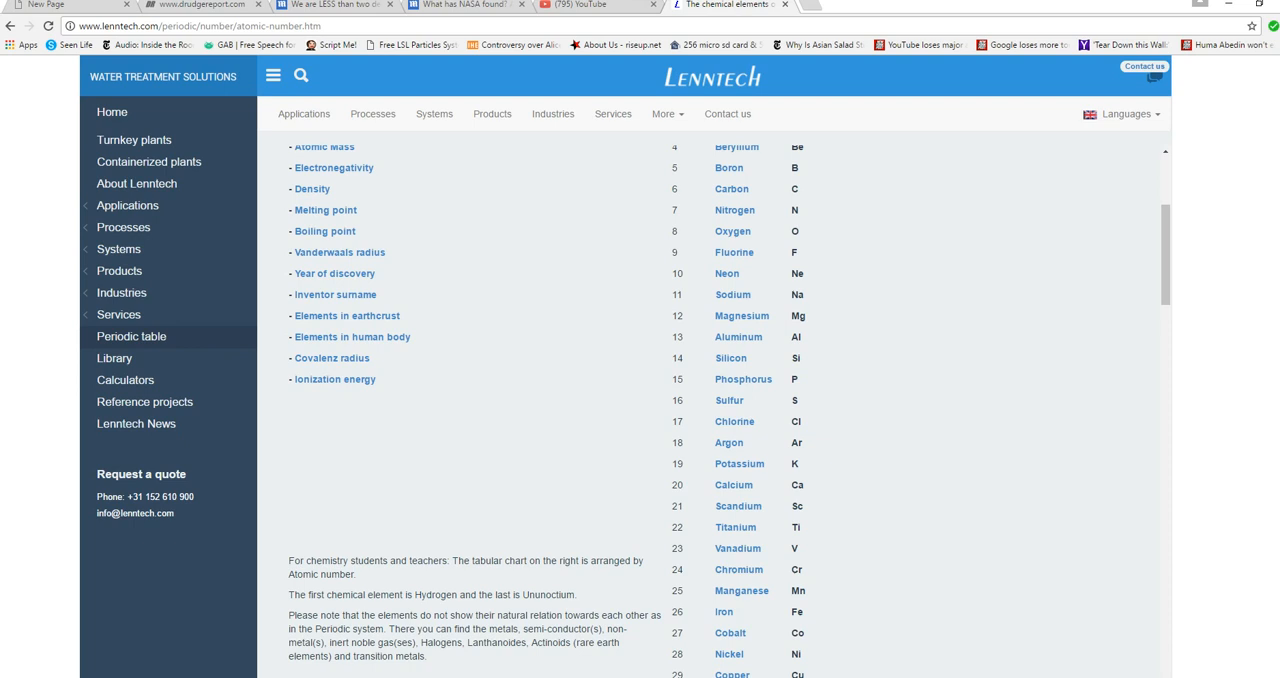
scroll("up", 3)
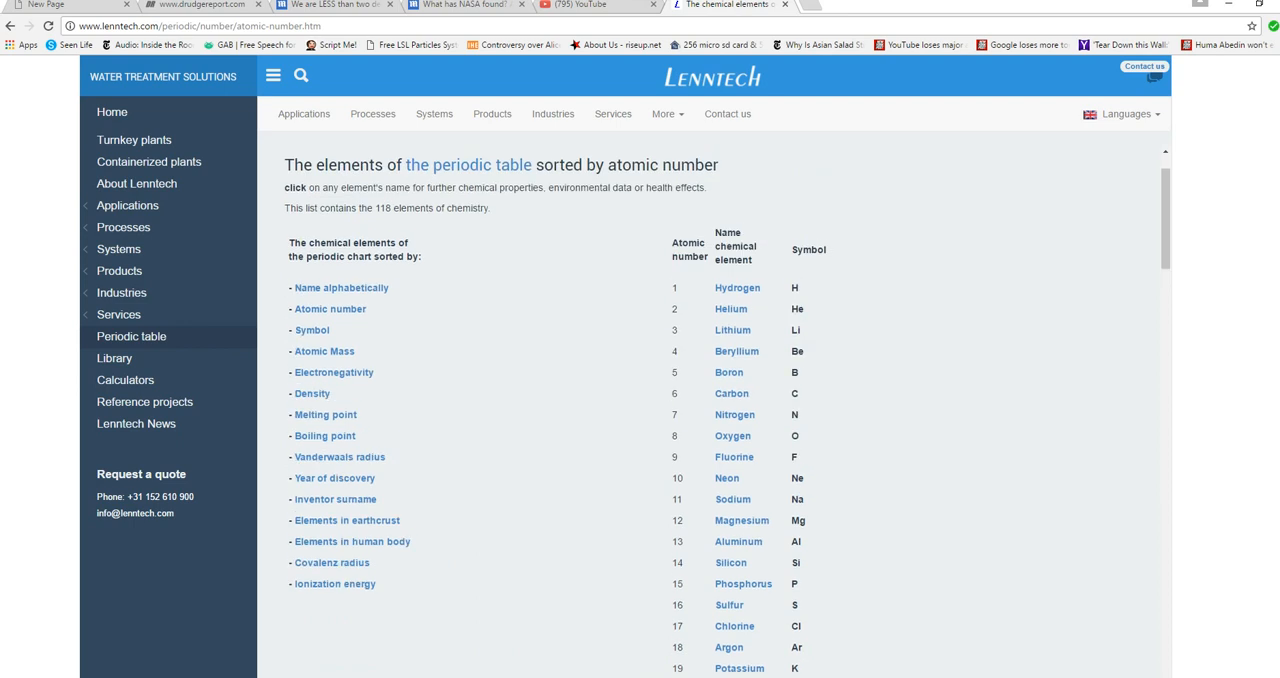